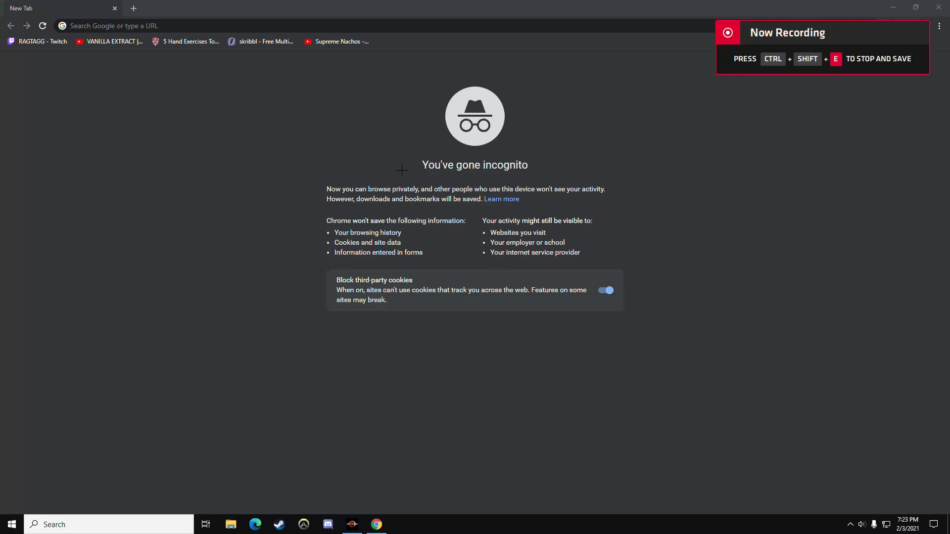
# - Open Fortnite's WindowsClient config folder and check GameUserSettings.ini properties, confirming Read-only is off
pyautogui.click(133, 8)
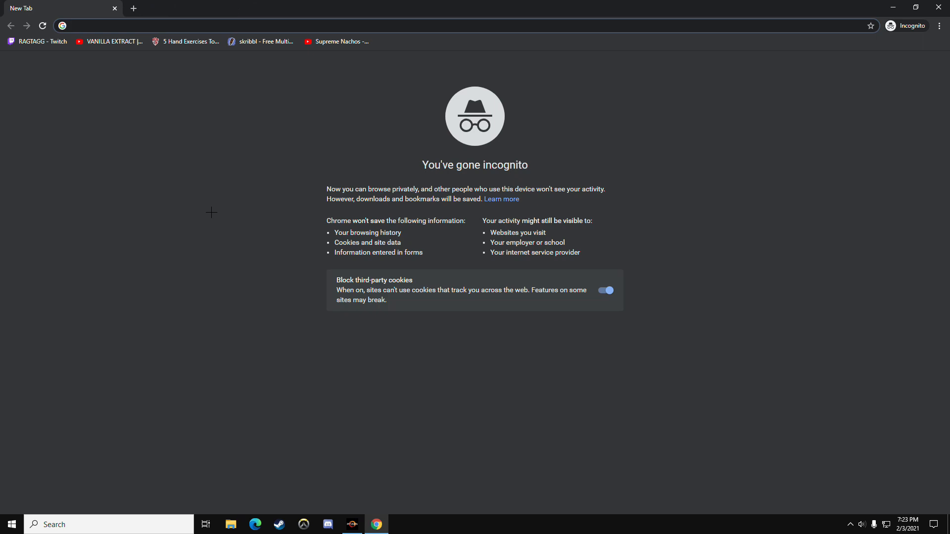
pyautogui.moveTo(245, 301)
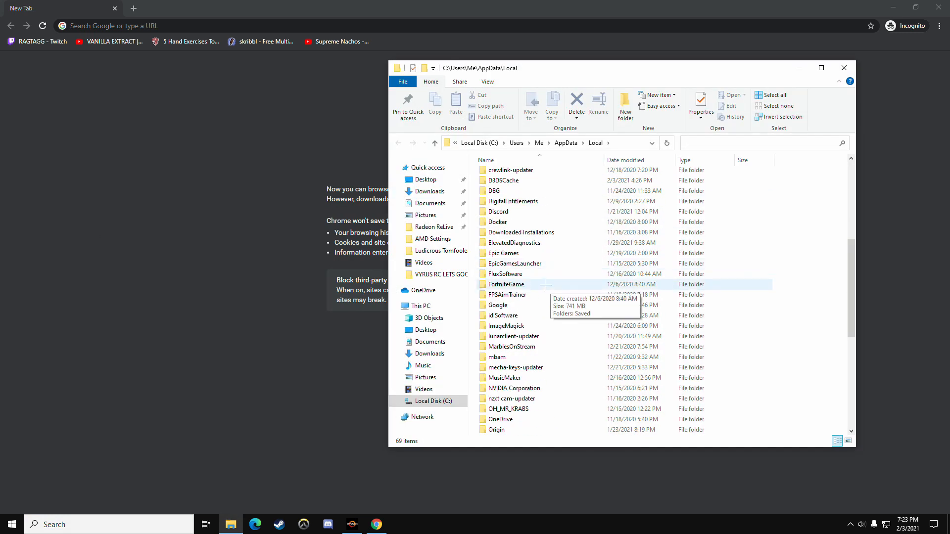
pyautogui.doubleClick(505, 284)
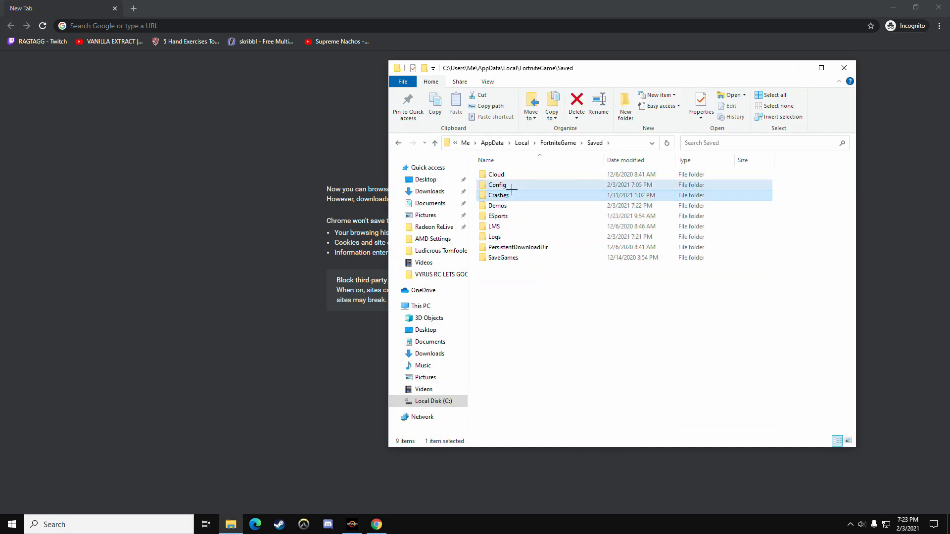
pyautogui.rightClick(516, 175)
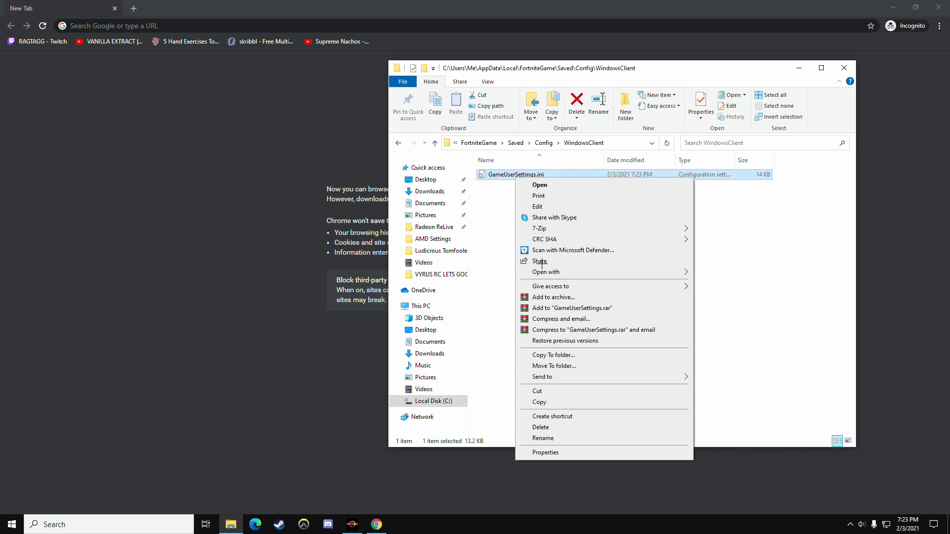
pyautogui.click(544, 453)
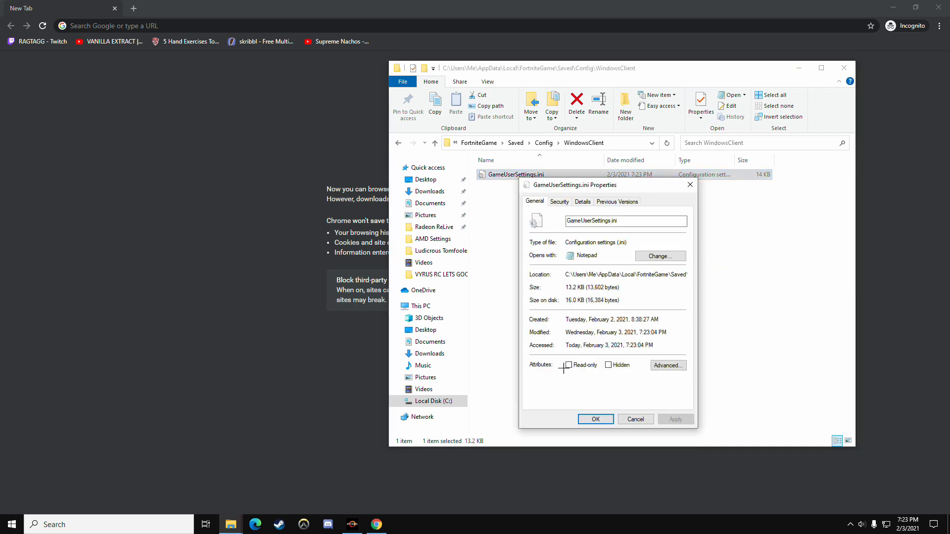
pyautogui.click(595, 419)
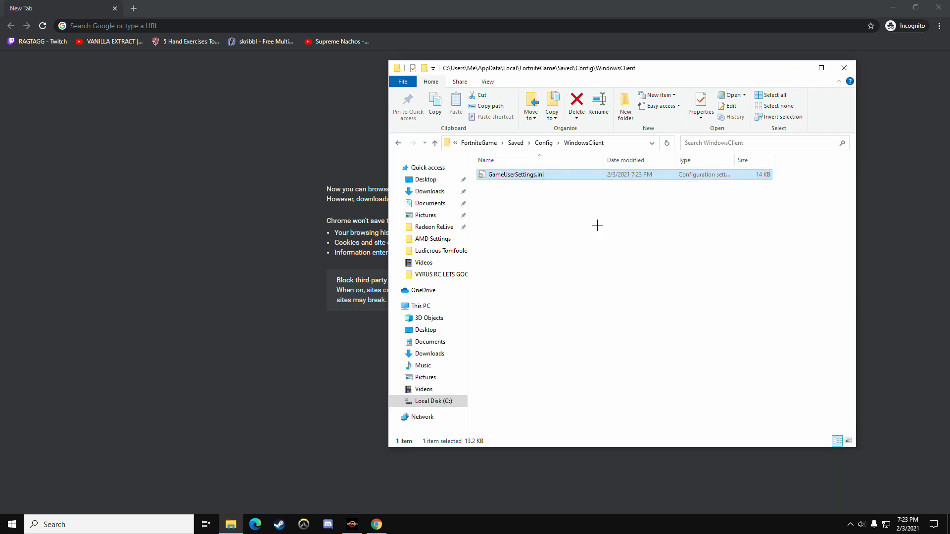
# - Open GameUserSettings.ini in Notepad, locate the D3DRHIPreference section and set bUseD3D12InGame=True
pyautogui.doubleClick(525, 174)
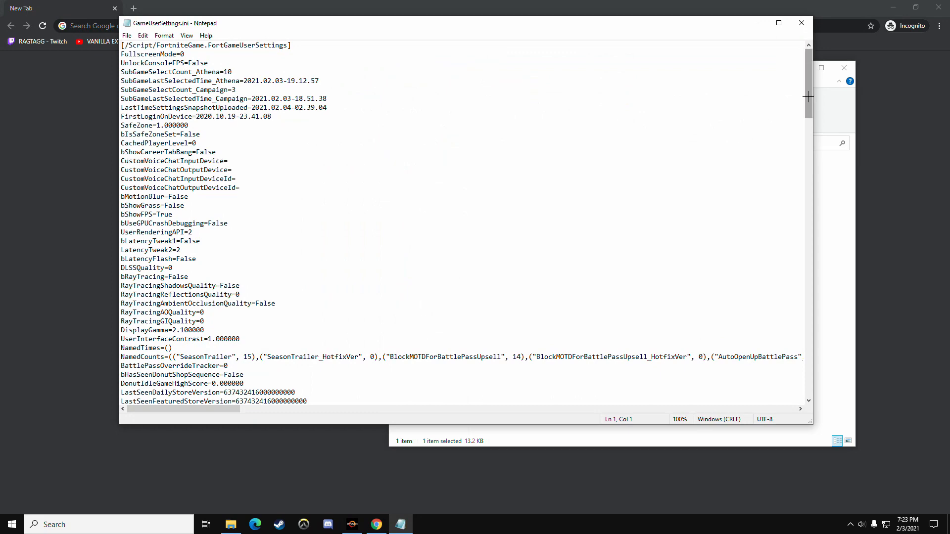
pyautogui.scroll(-3)
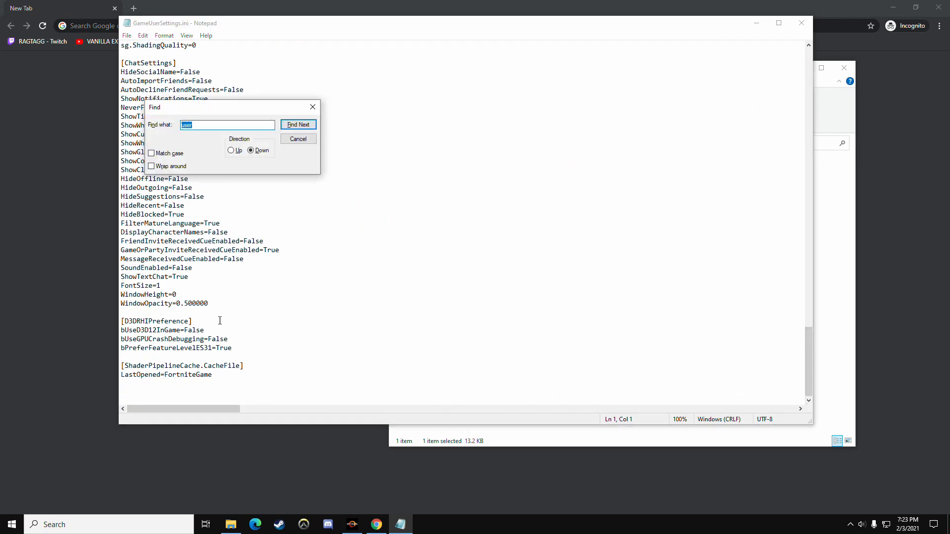
pyautogui.click(298, 139)
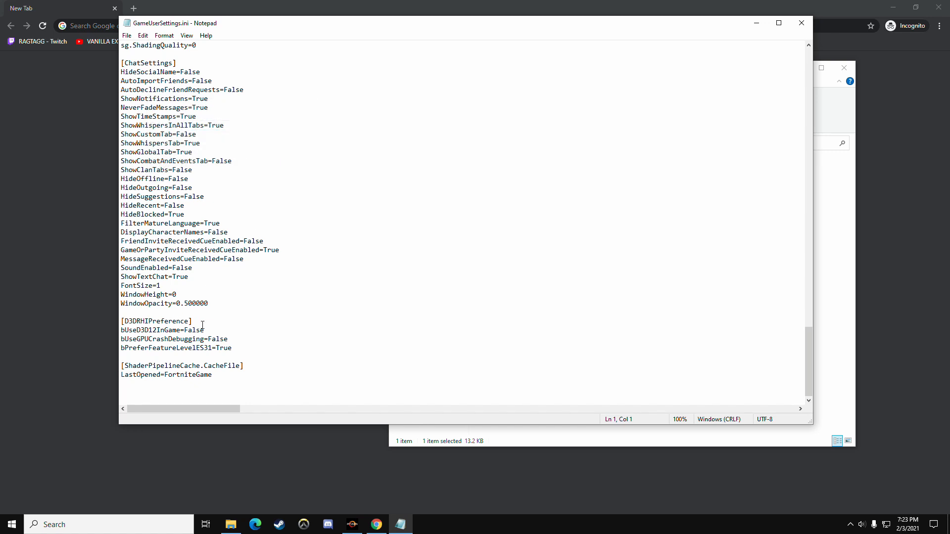
pyautogui.doubleClick(200, 329)
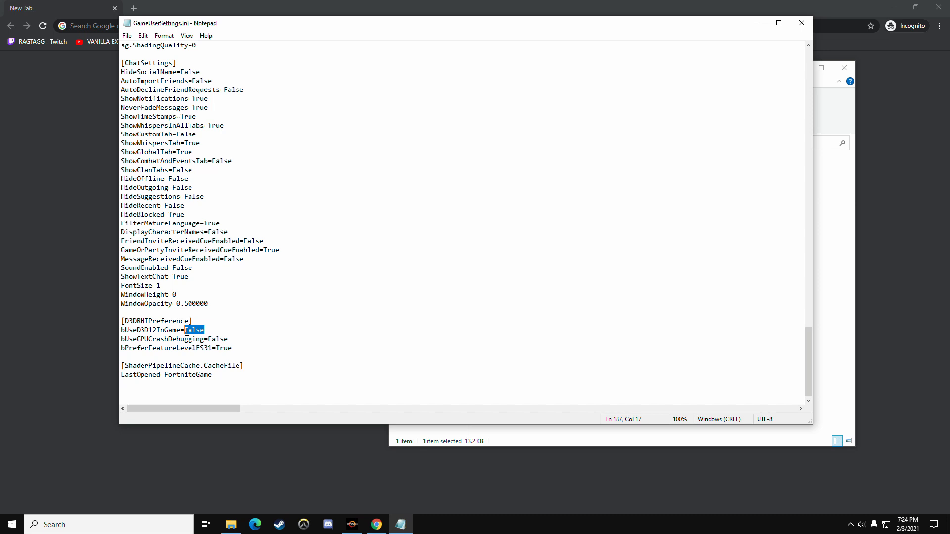
pyautogui.write('True')
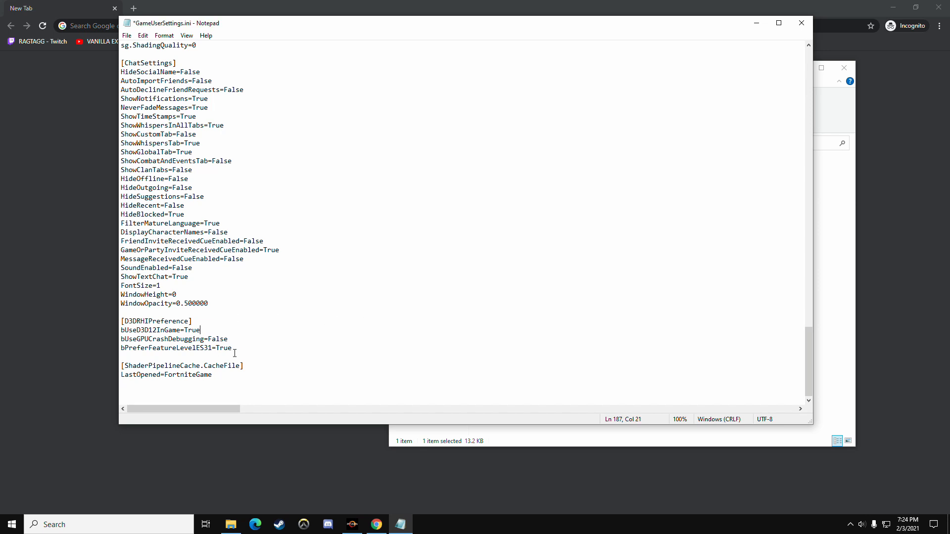
# - Set bPreferFeatureLevelES31=False and go to save the file
pyautogui.doubleClick(222, 347)
pyautogui.write('Fal')
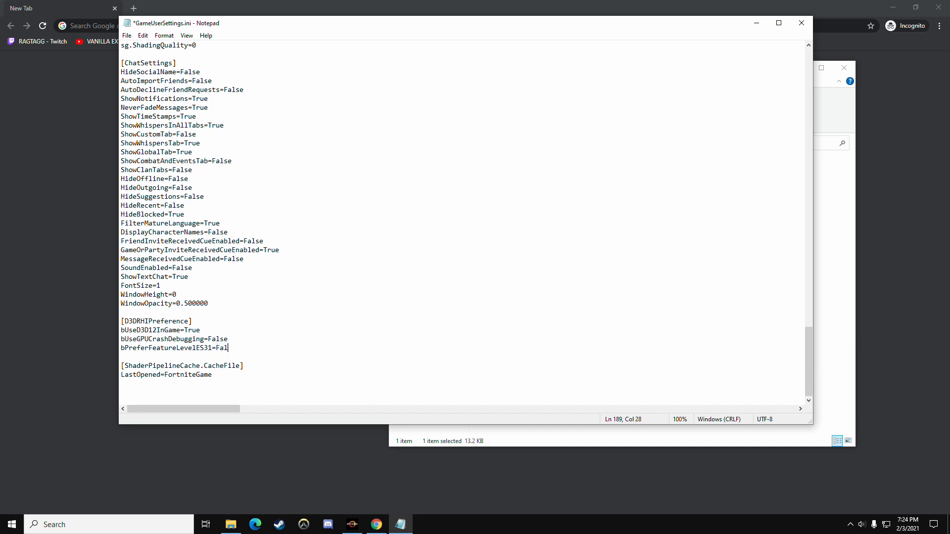
pyautogui.write('se')
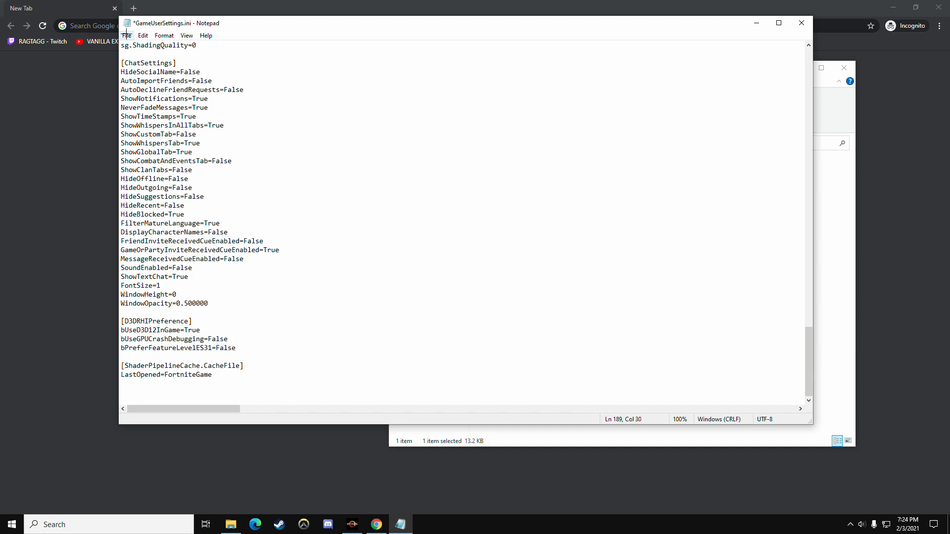
pyautogui.click(126, 36)
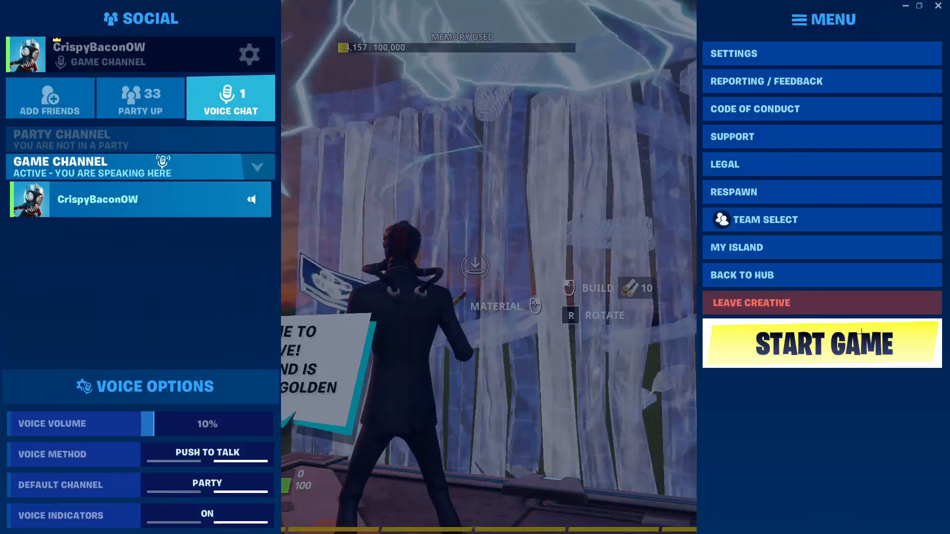
# - Return to the Creative island and pick up the Lever Action Shotgun with E
pyautogui.click(821, 343)
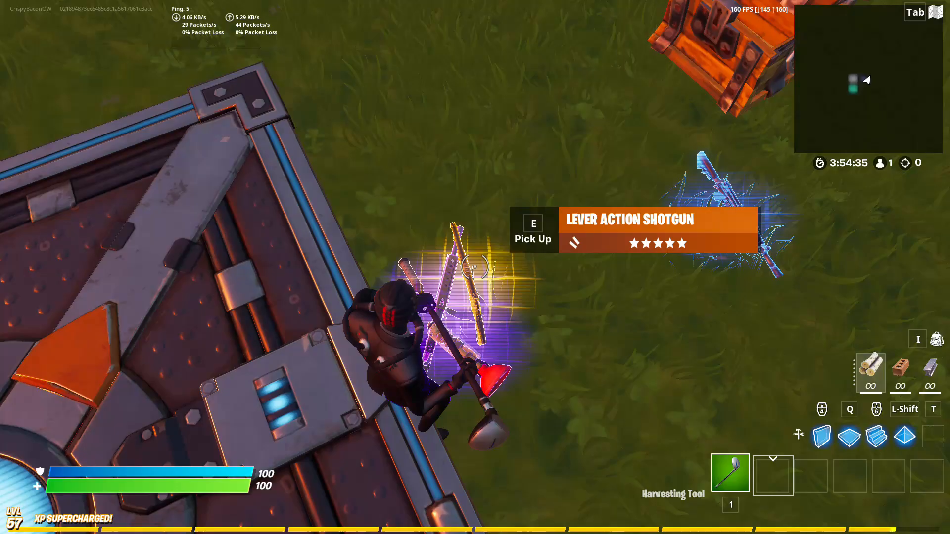
pyautogui.press('e')
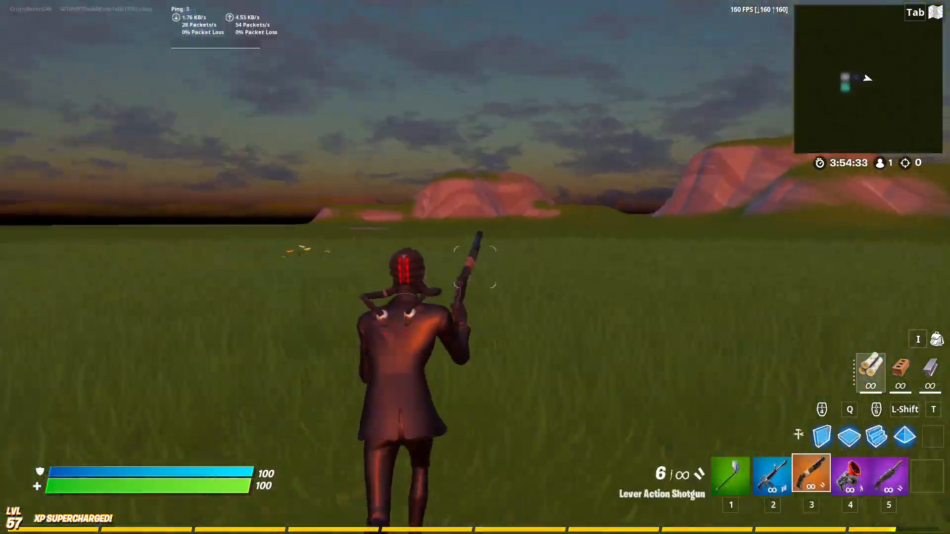